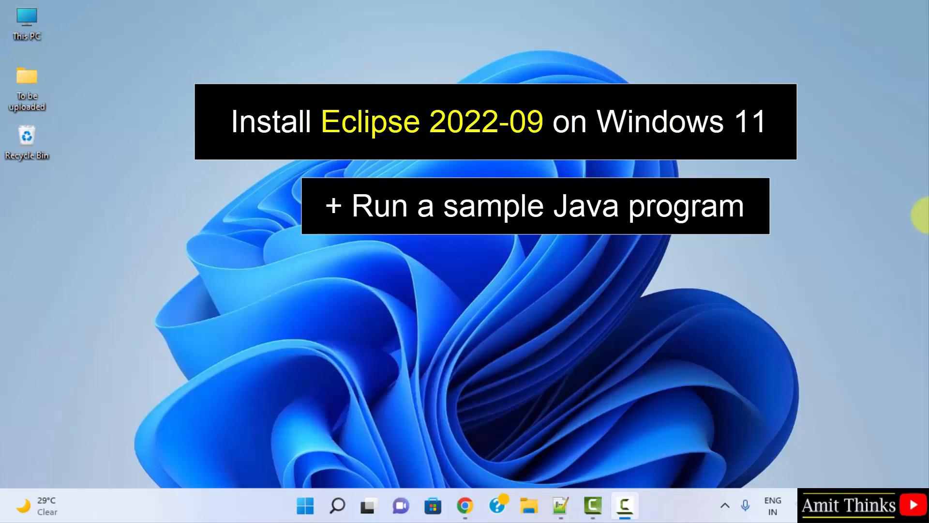
Step: Launch Chrome and search Google for 'eclipse'
left_click(465, 506)
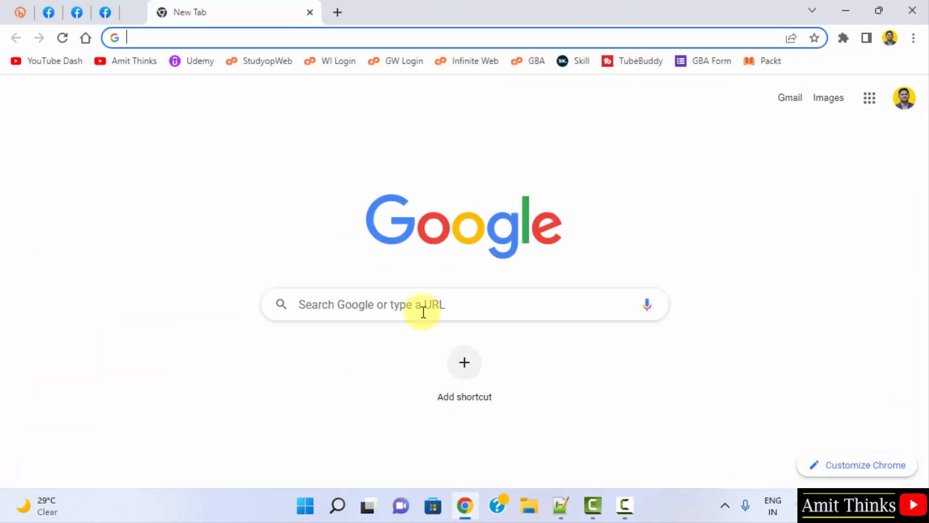
type("eclipse")
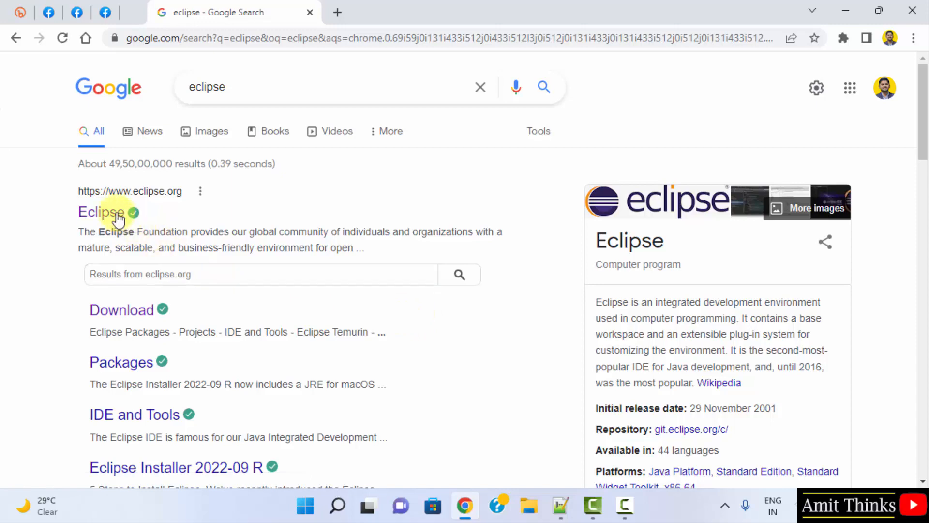
Step: Go from the eclipse.org result to the Download page and scroll to Eclipse IDE 2022-09
left_click(100, 211)
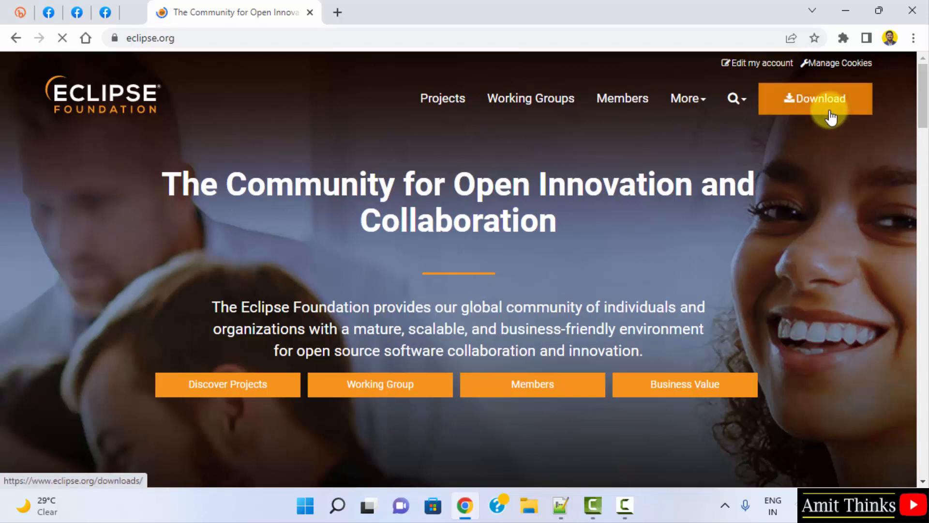
left_click(815, 98)
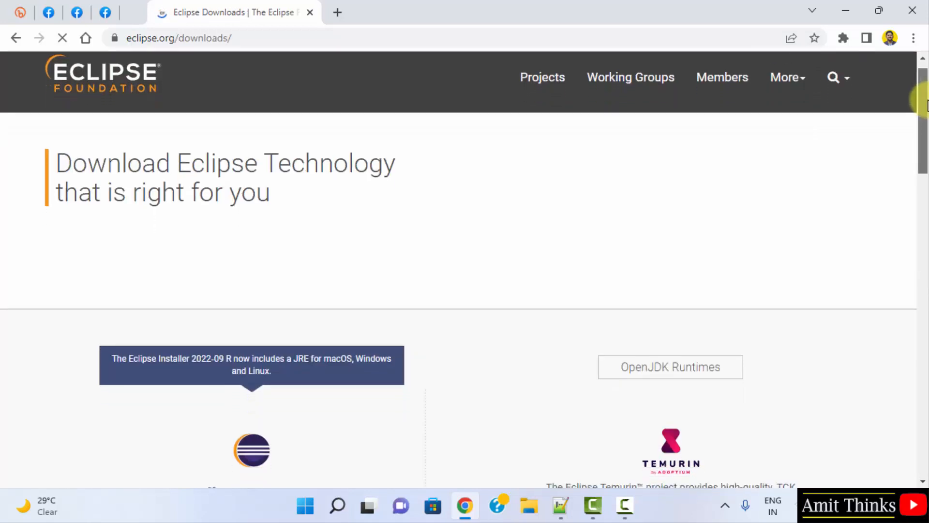
scroll("down", 3)
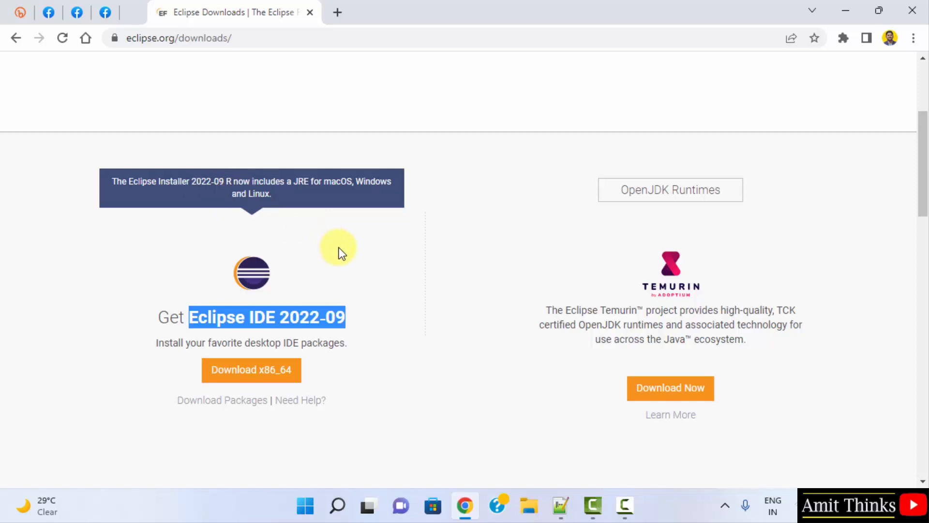
mouse_move(252, 369)
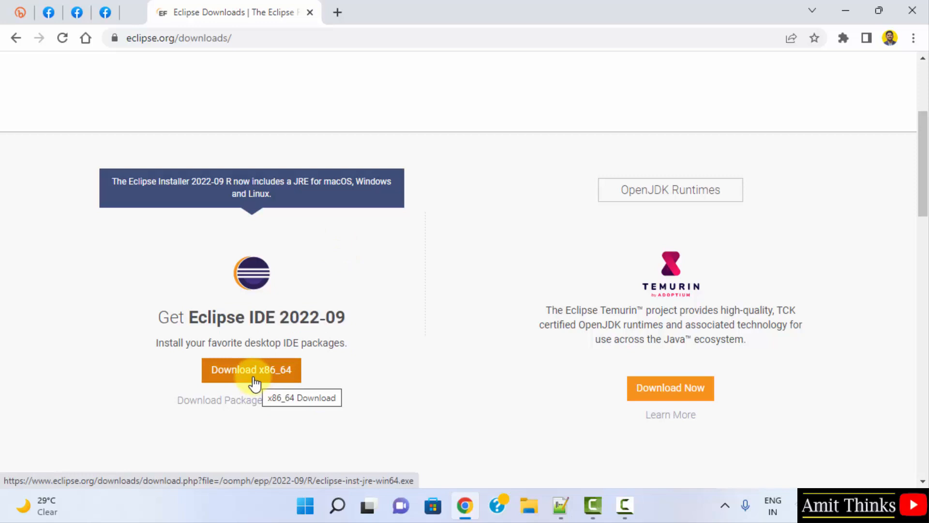
Step: Download the x86_64 installer eclipse-inst-jre-win64.exe from the mirror and run it
left_click(251, 370)
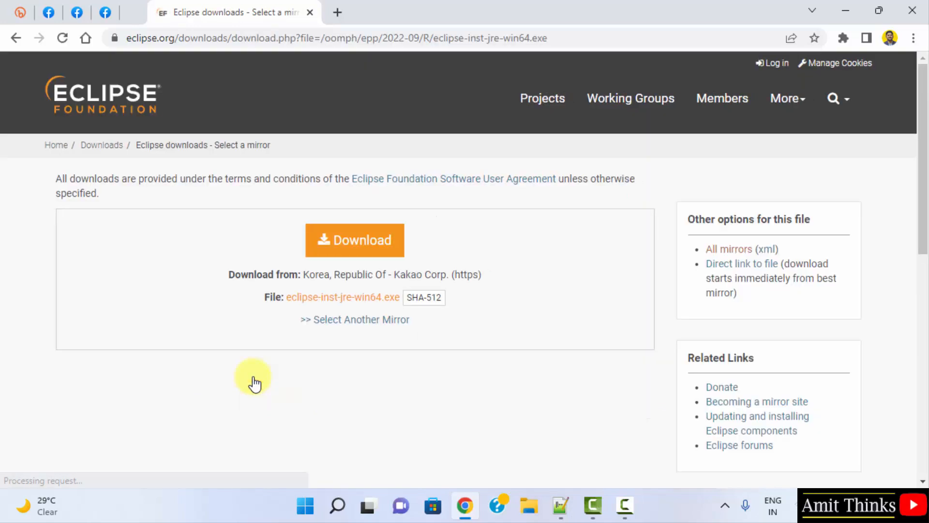
mouse_move(354, 240)
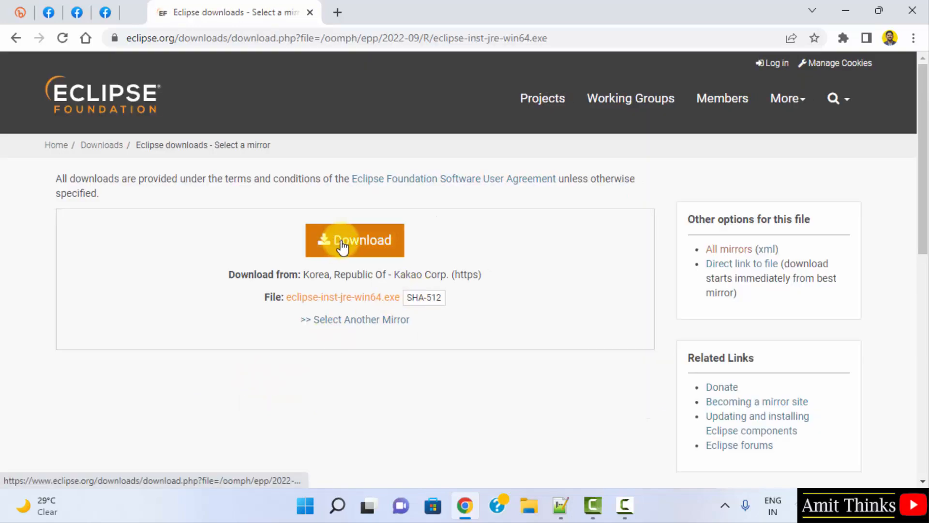
left_click(354, 240)
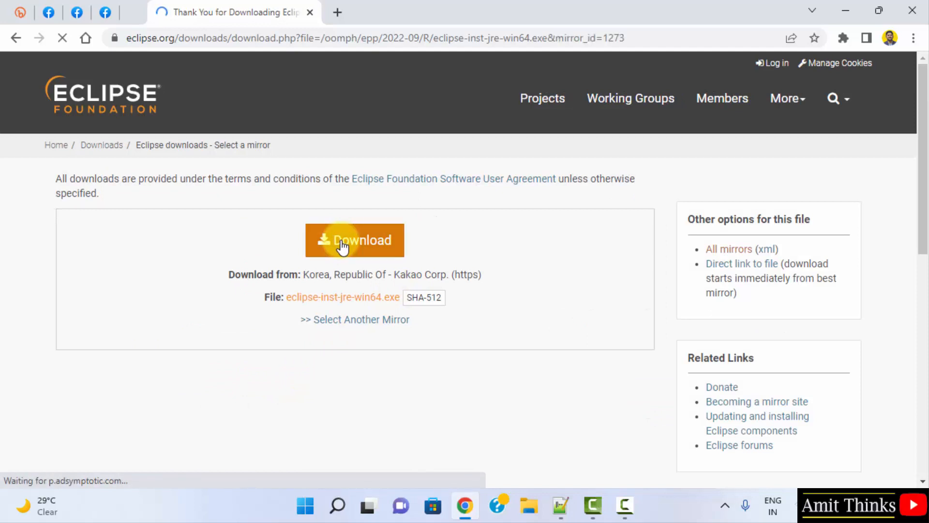
left_click(354, 240)
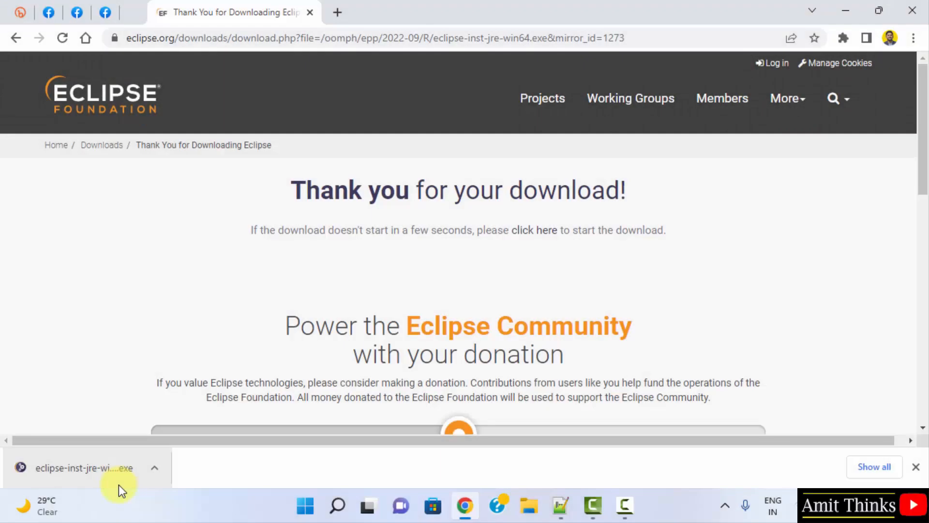
left_click(82, 468)
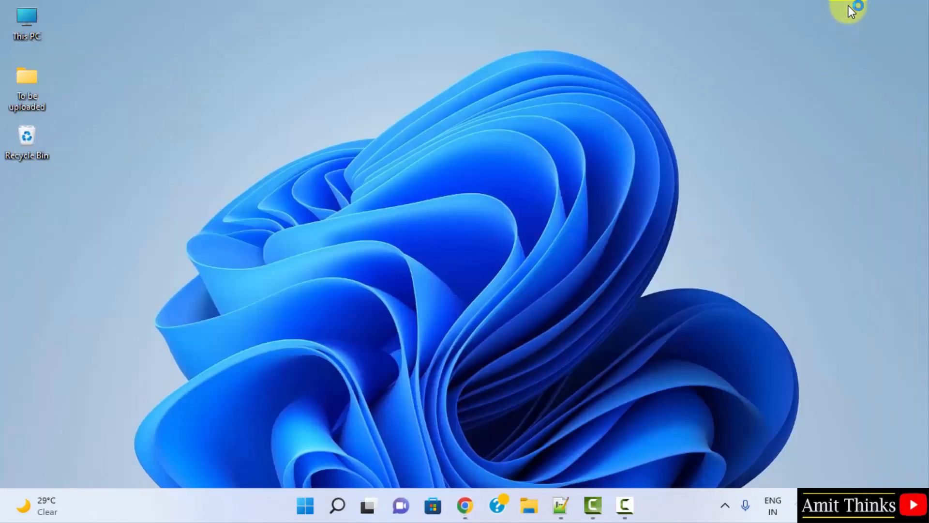
Step: Enlarge the Eclipse Installer window and scroll through the IDE package list
left_click(639, 506)
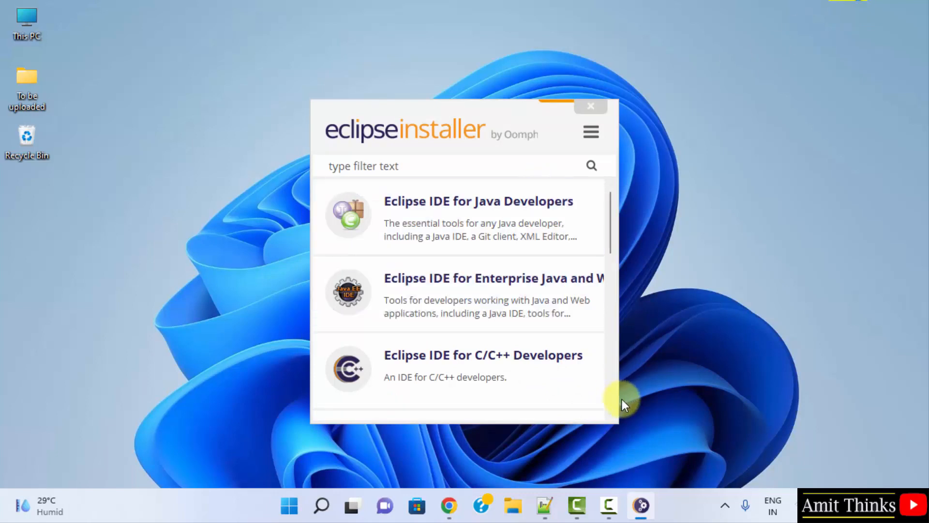
left_click_drag(623, 401, 688, 481)
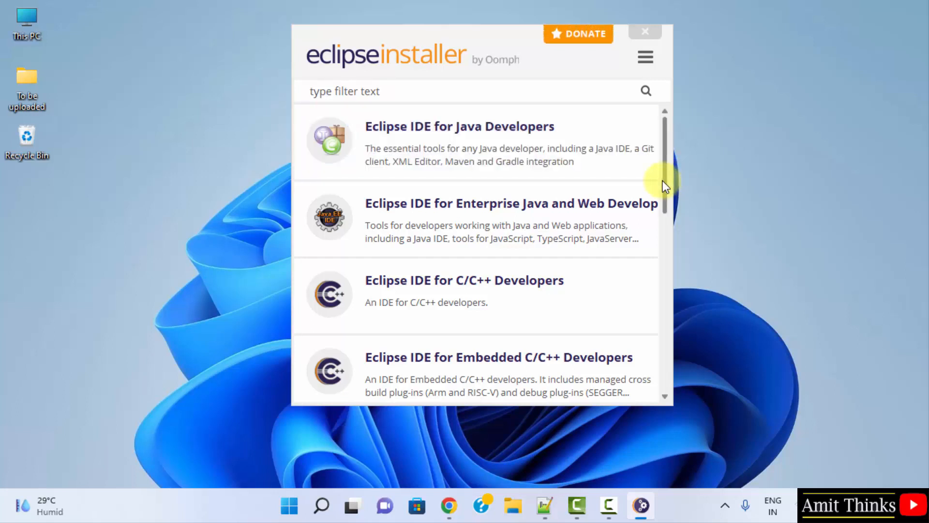
scroll("down", 3)
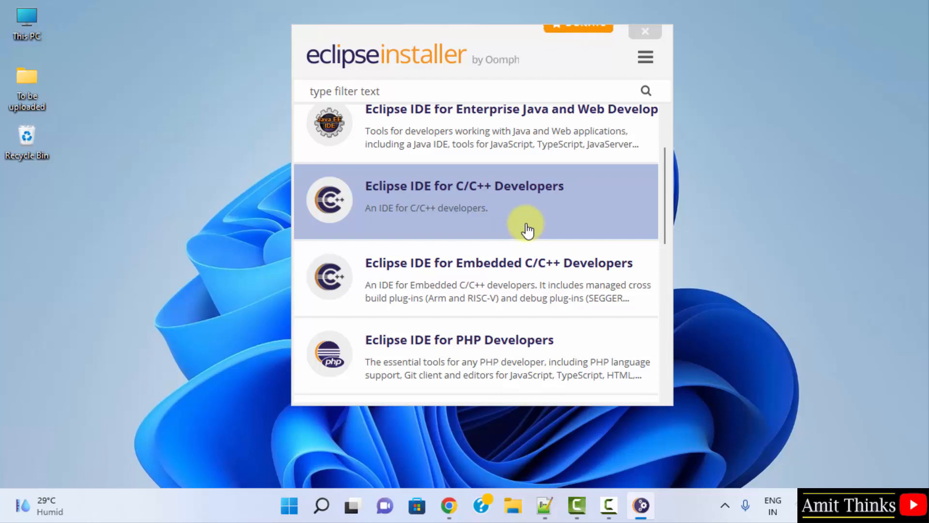
scroll("down", 3)
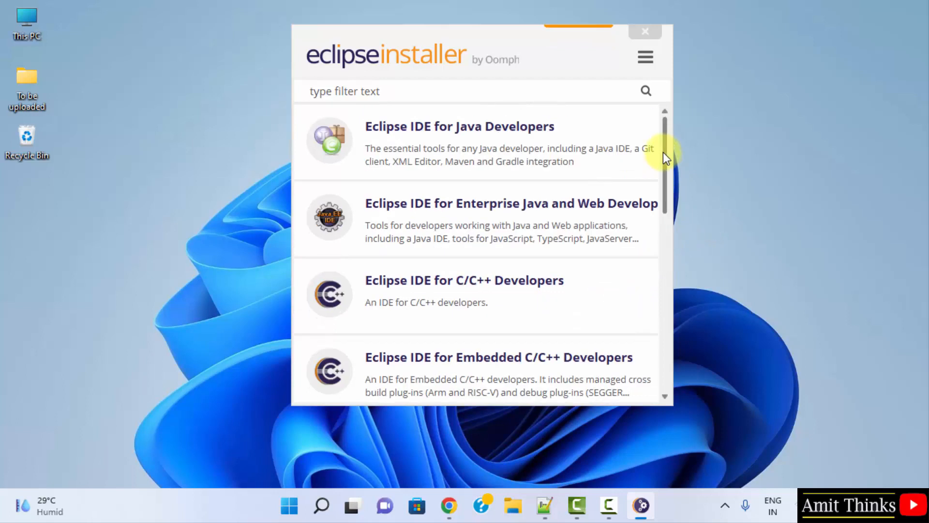
Step: Install Eclipse IDE for Java Developers into C:\Users\hp\eclipse\java-2022-09 with default settings
left_click(459, 126)
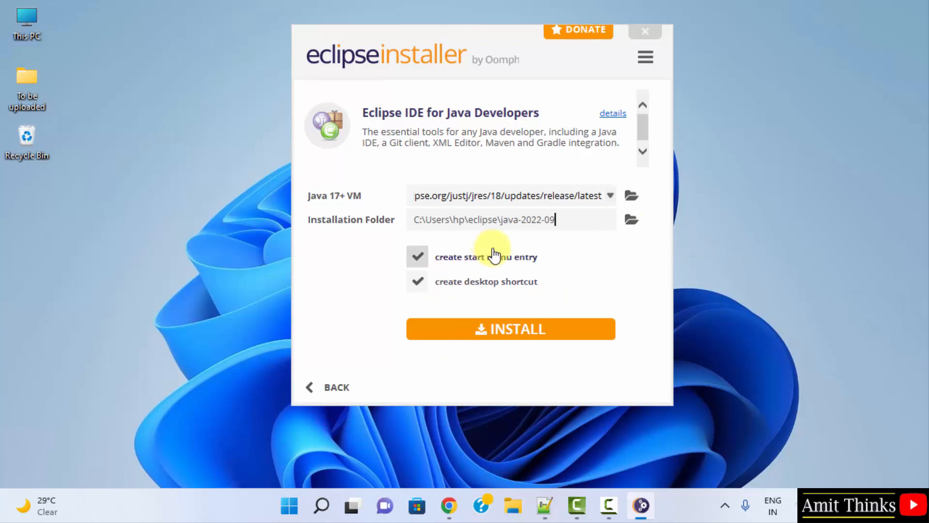
mouse_move(518, 293)
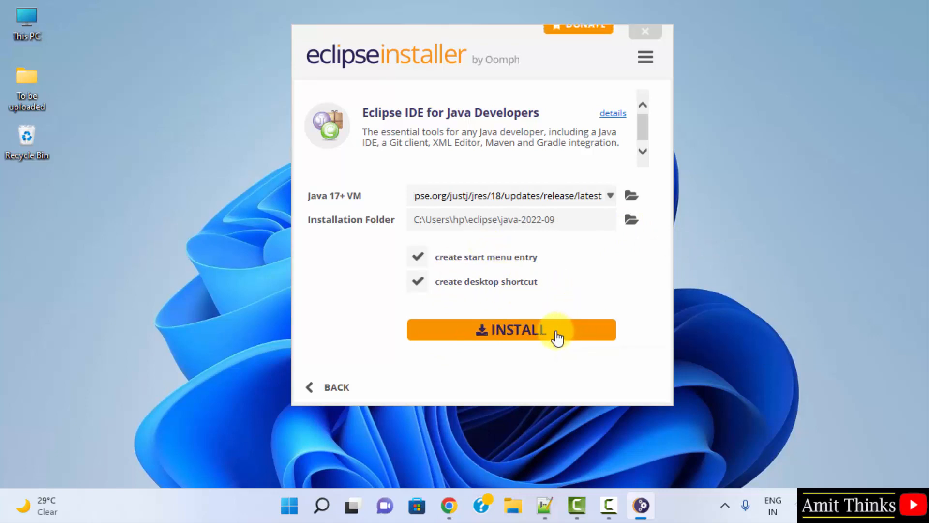
left_click(511, 329)
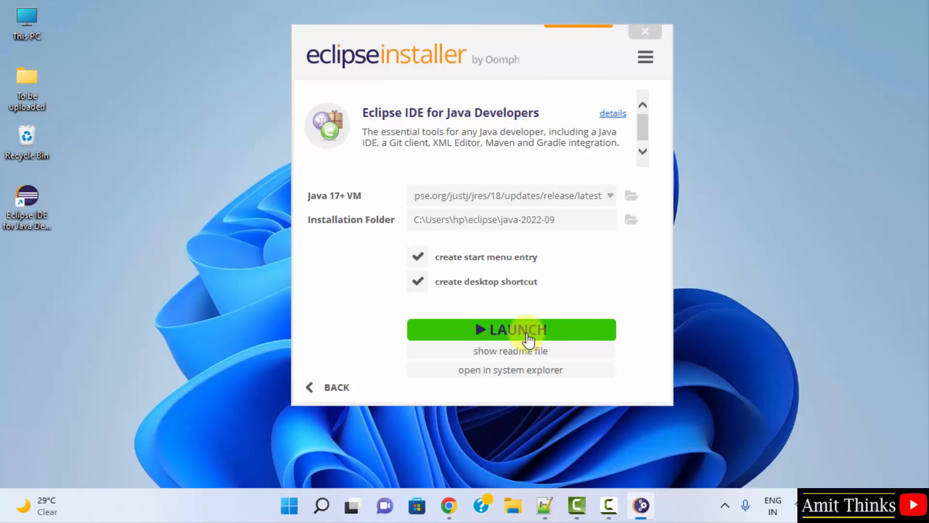
Step: Launch Eclipse, keeping eclipse-workspace as the default workspace with no future prompts
left_click(510, 329)
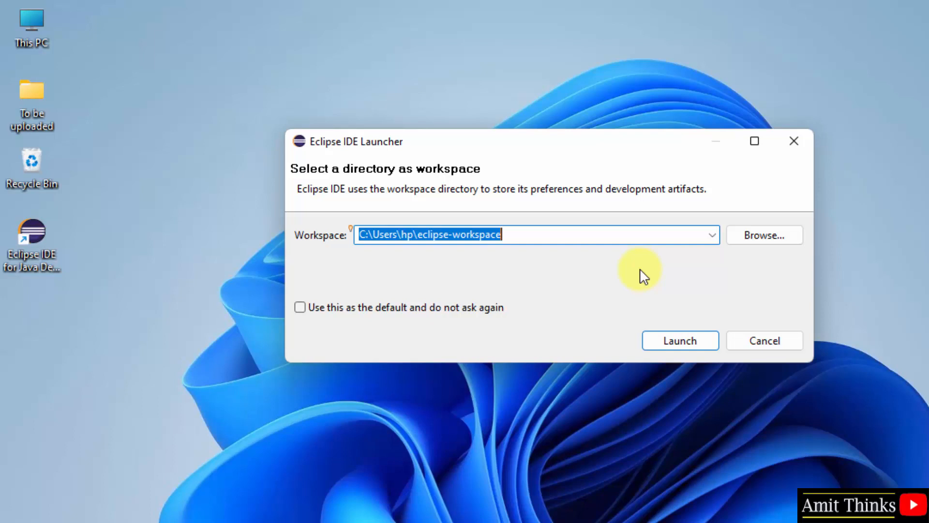
mouse_move(439, 208)
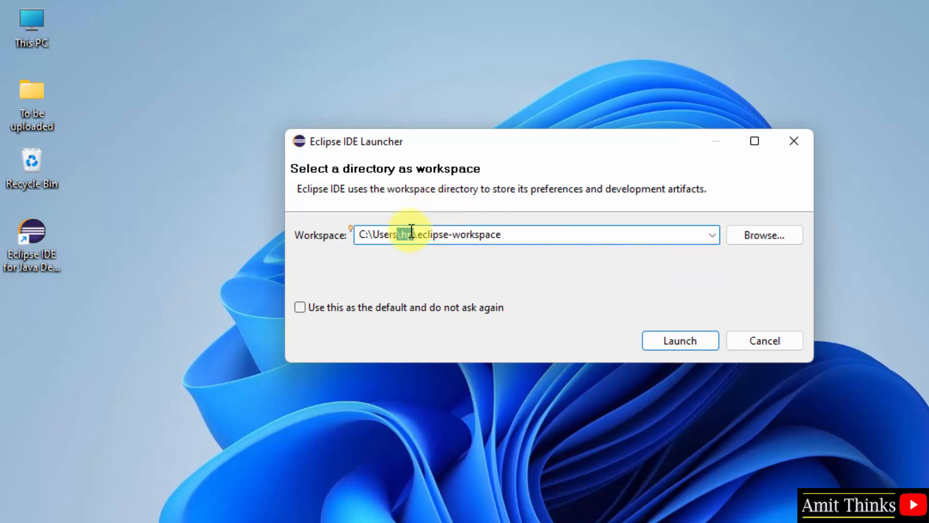
triple_click(533, 234)
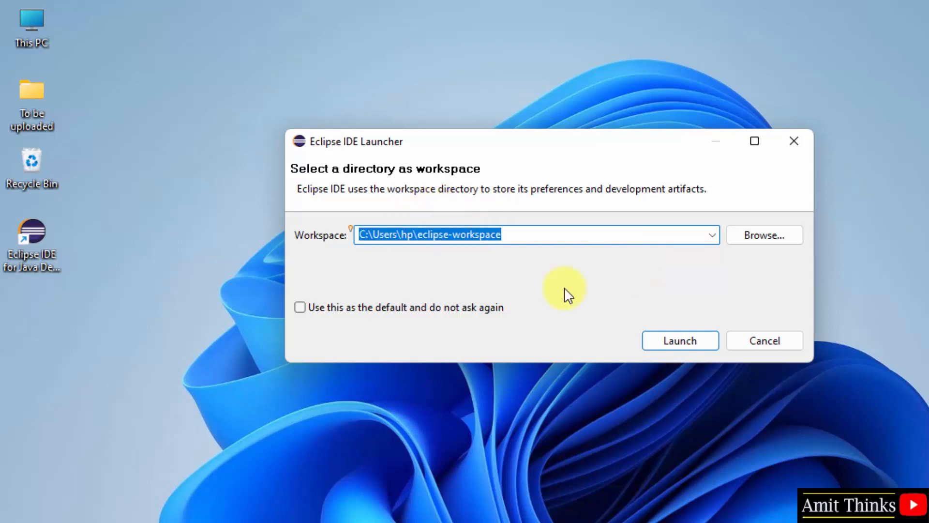
left_click(300, 307)
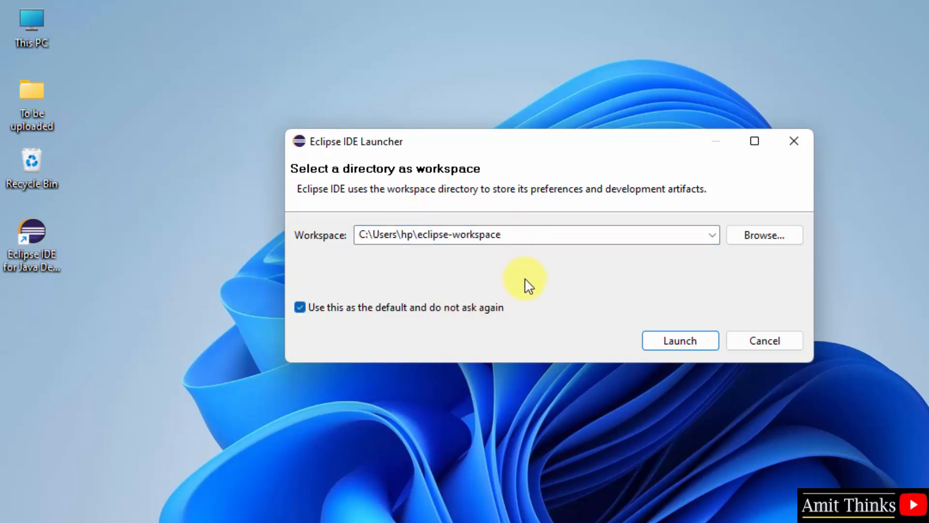
mouse_move(531, 288)
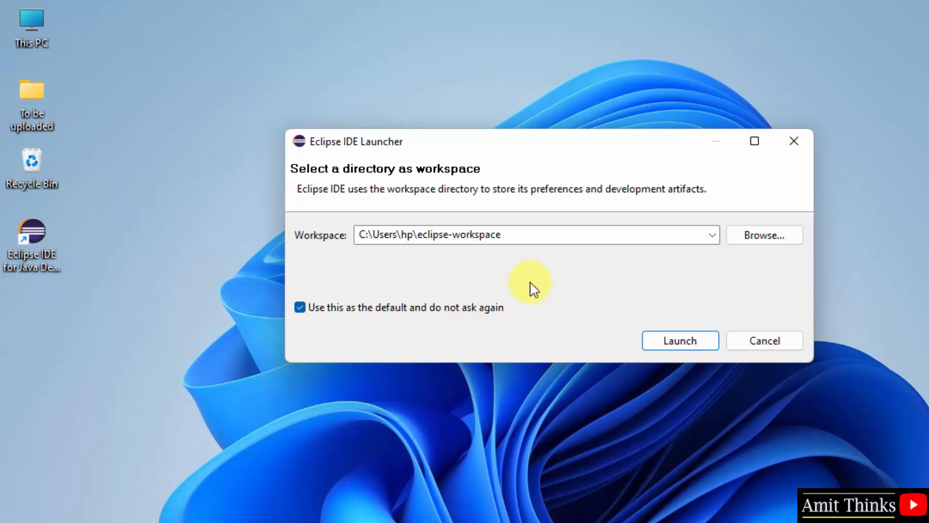
left_click(679, 340)
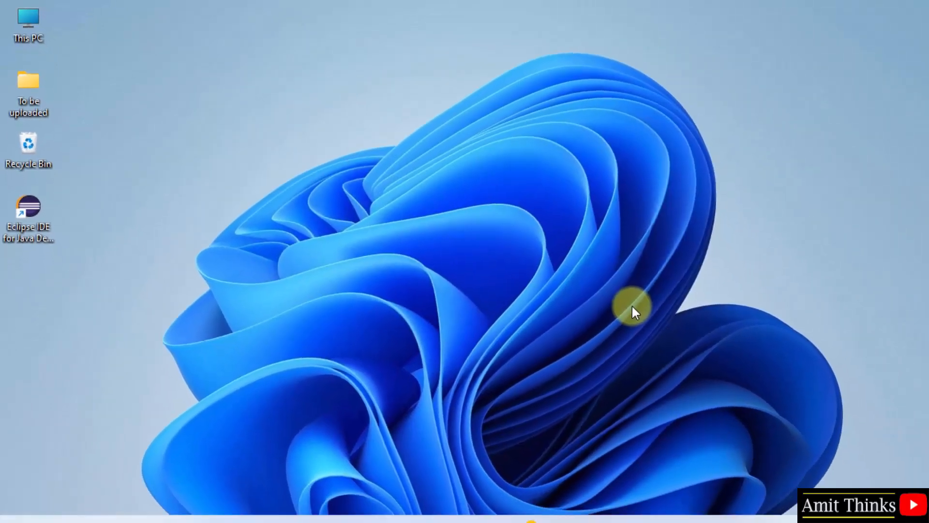
Step: Open the Eclipse window on eclipse-workspace with the Welcome page showing
double_click(28, 208)
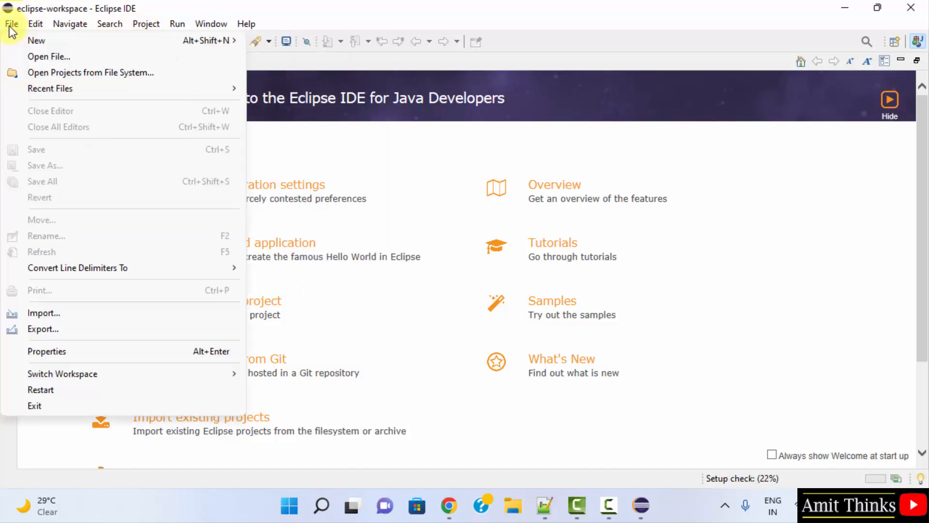
mouse_move(37, 40)
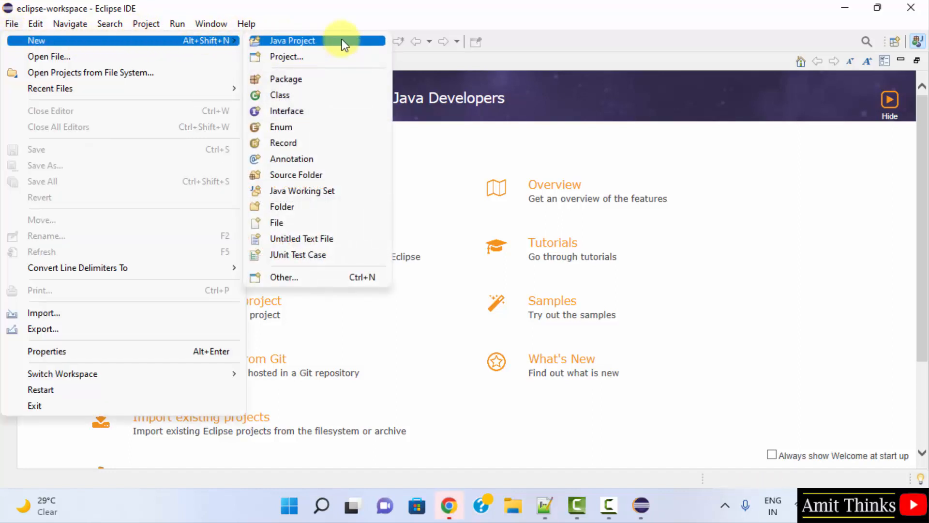
Step: Create Java project 'AmitProject' on JavaSE-18 with separate source and output folders
left_click(292, 41)
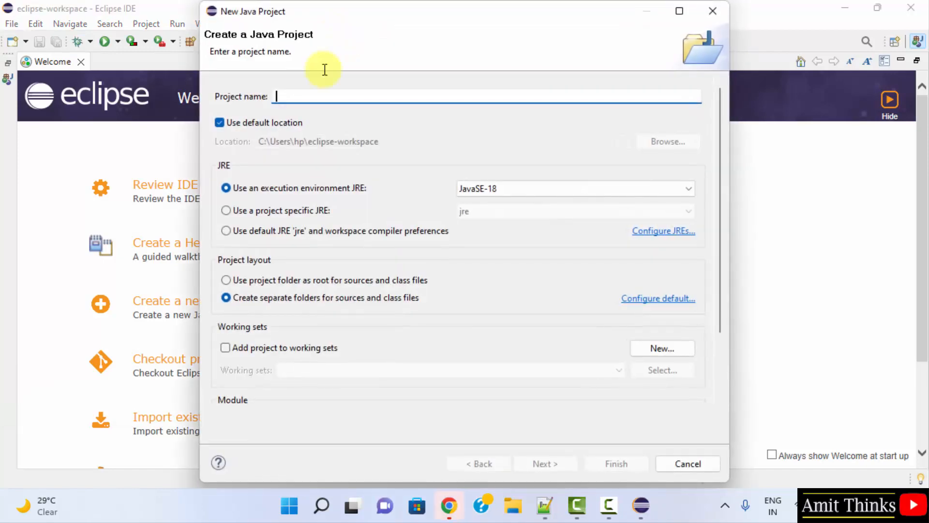
type("AmitP")
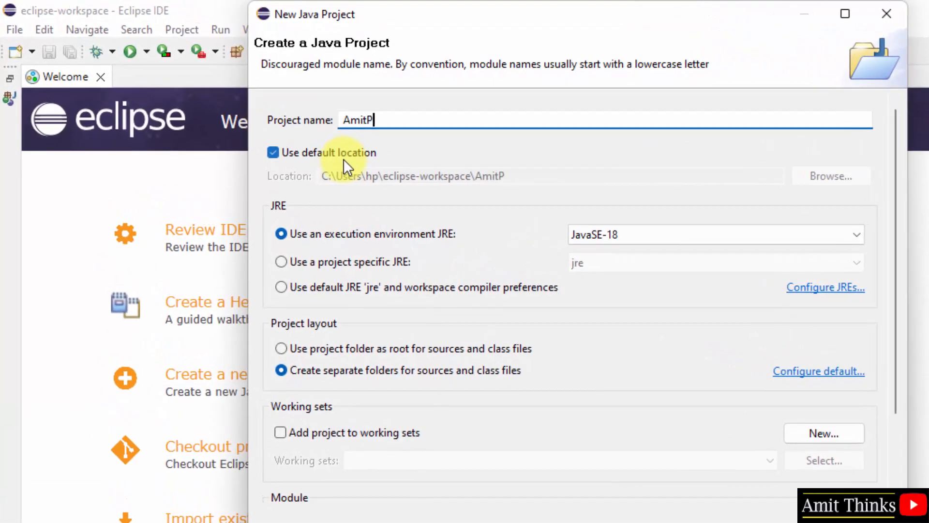
type("roject")
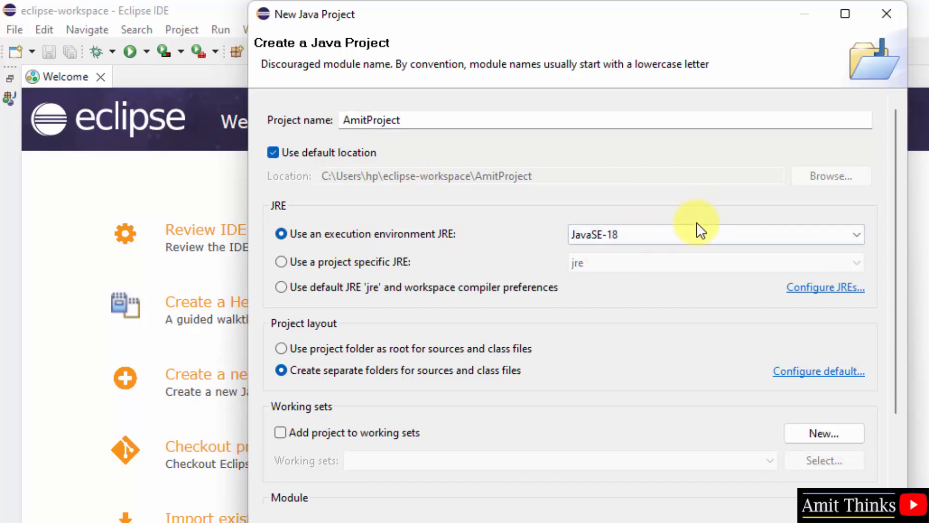
left_click(711, 234)
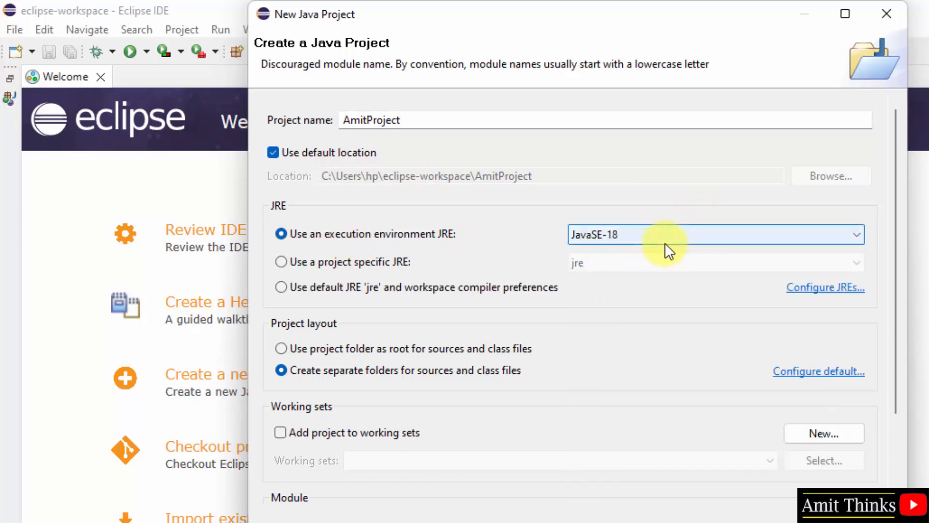
mouse_move(693, 443)
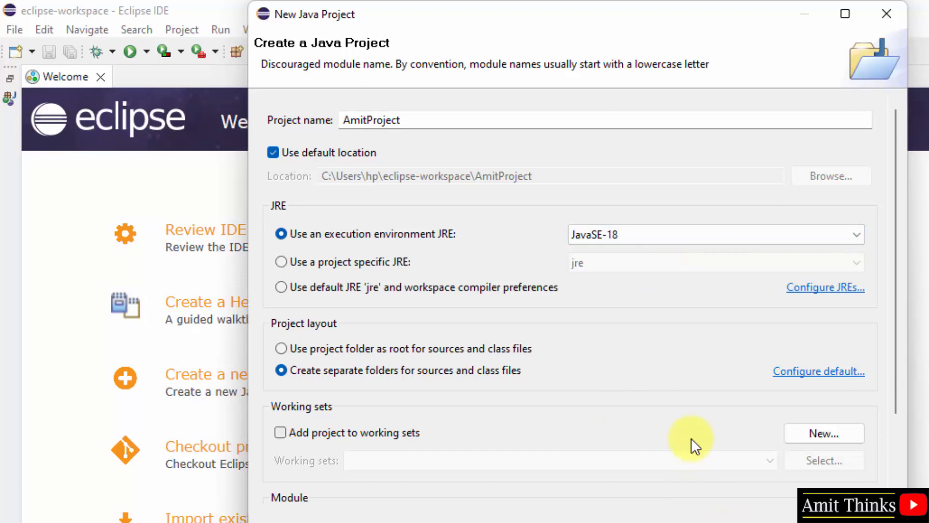
mouse_move(404, 187)
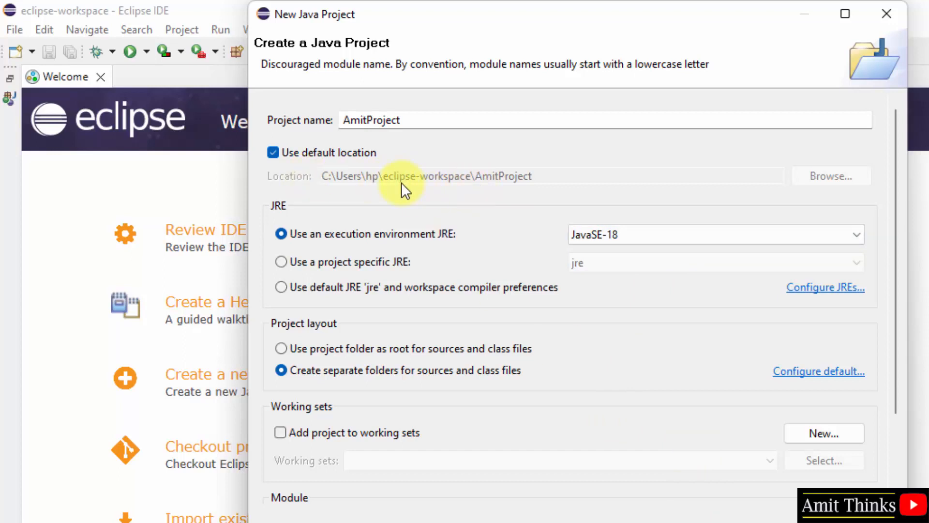
mouse_move(425, 188)
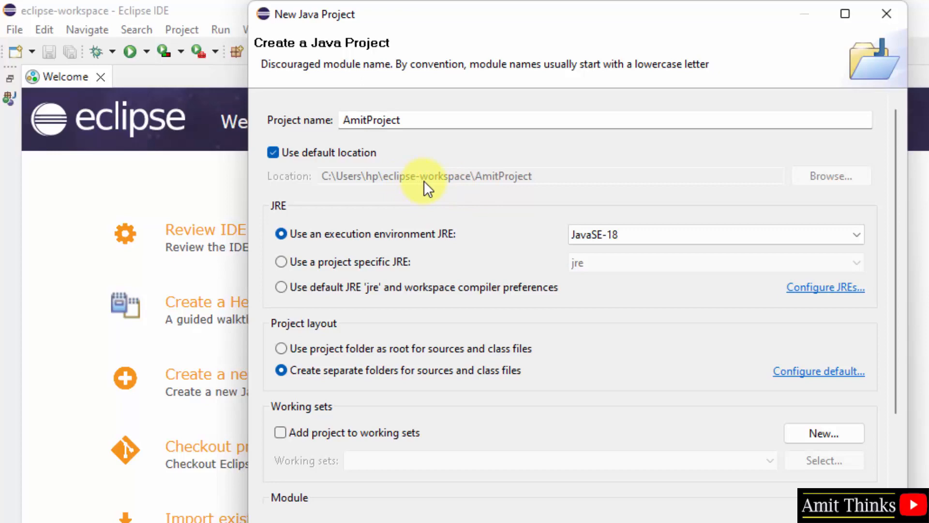
mouse_move(468, 188)
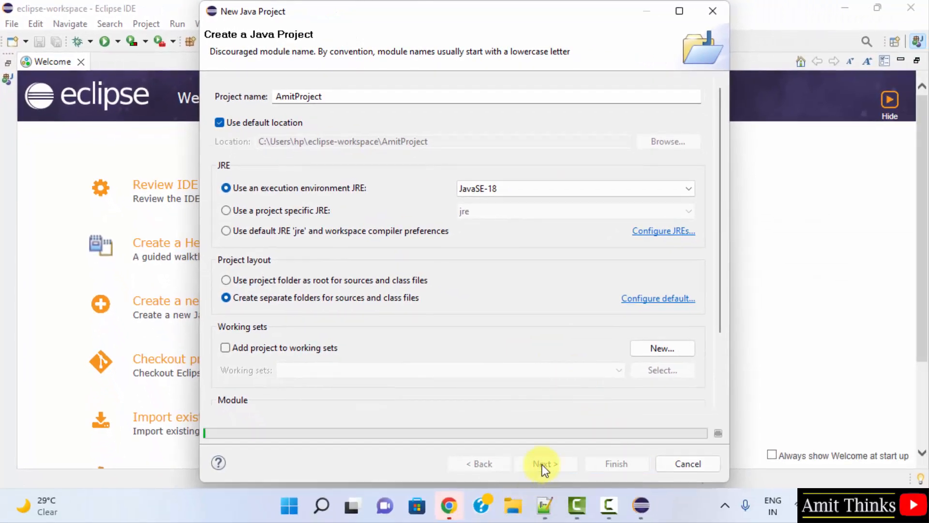
left_click(541, 463)
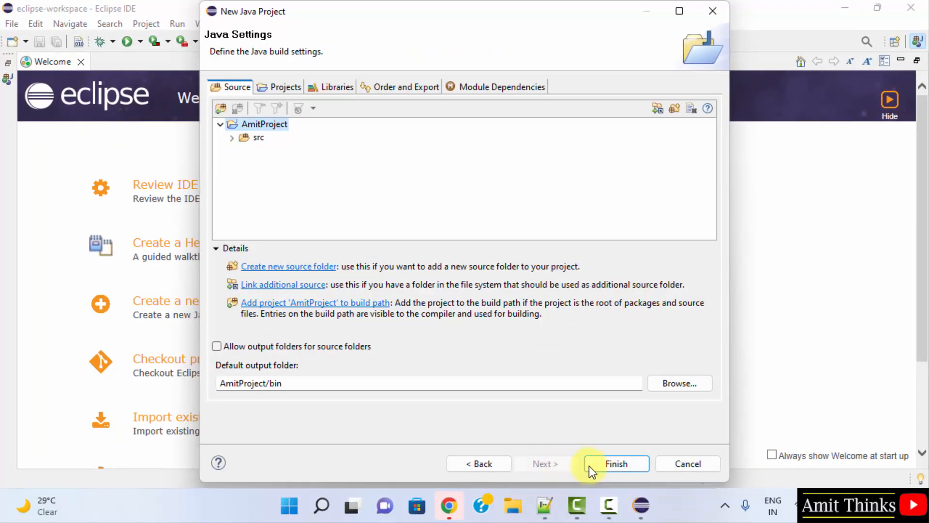
left_click(615, 463)
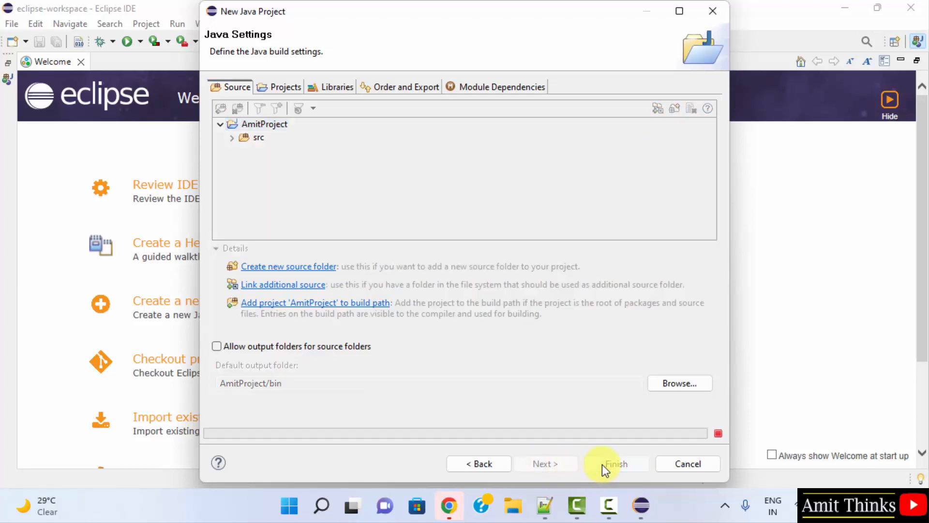
left_click(615, 464)
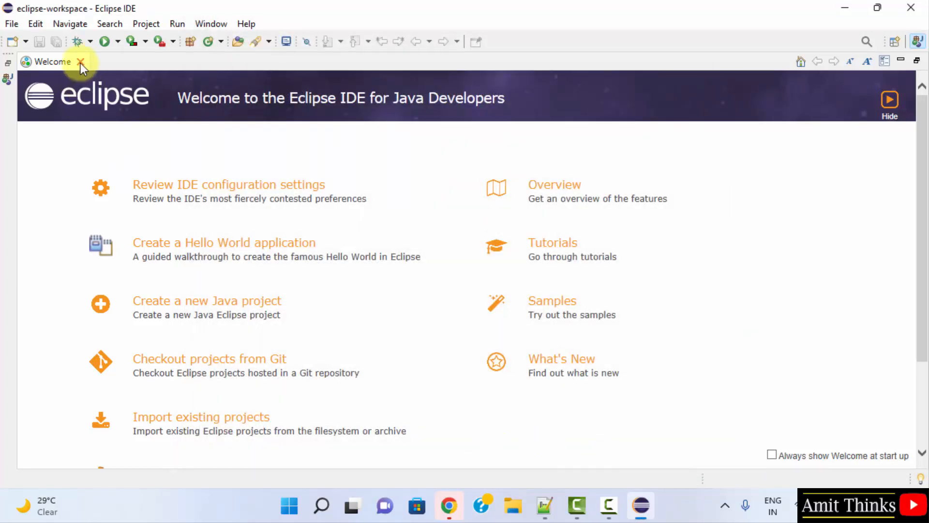
Step: Add public class 'Studyopedia' with a main stub in package 'com.Amit' under src
left_click(81, 61)
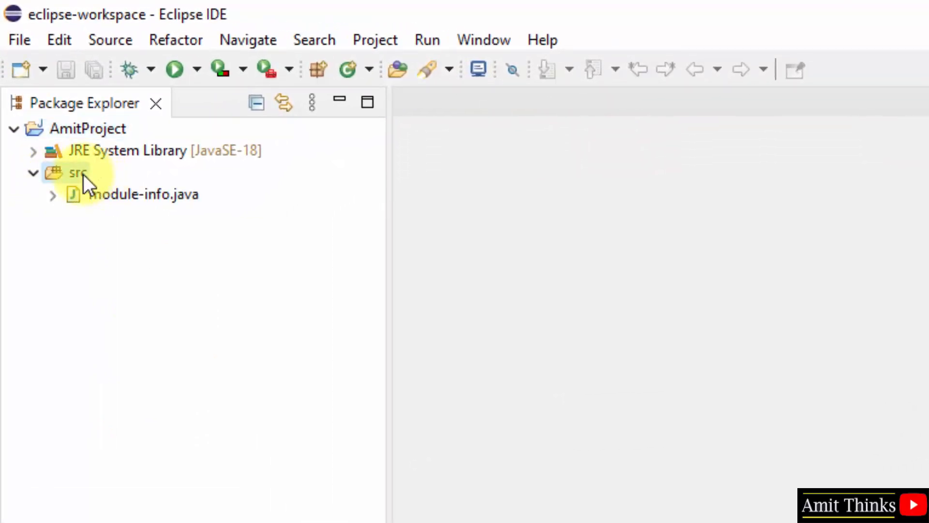
right_click(76, 173)
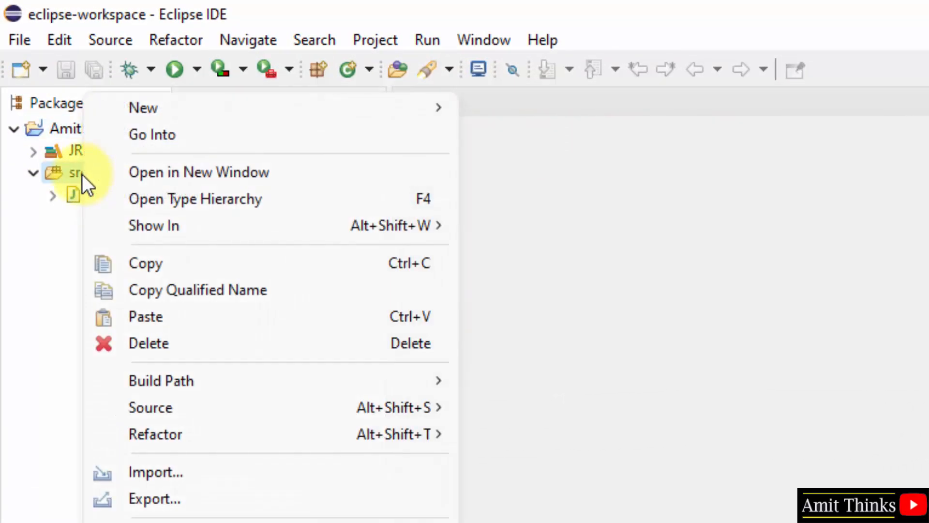
mouse_move(225, 107)
type("D")
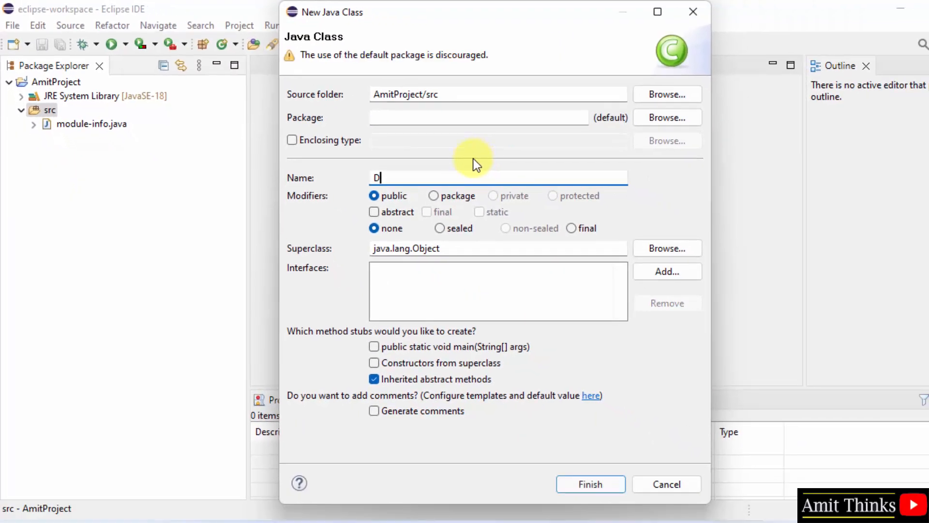
type("Studyopedia")
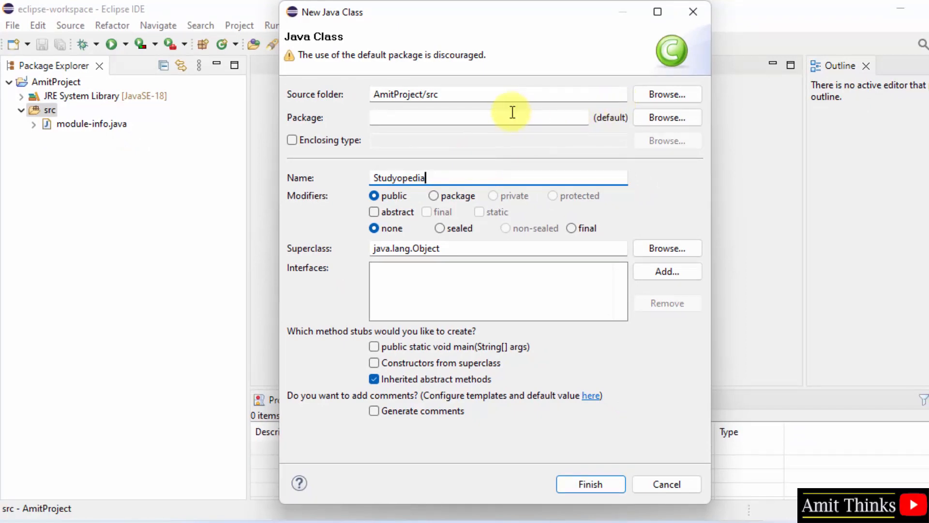
type("com")
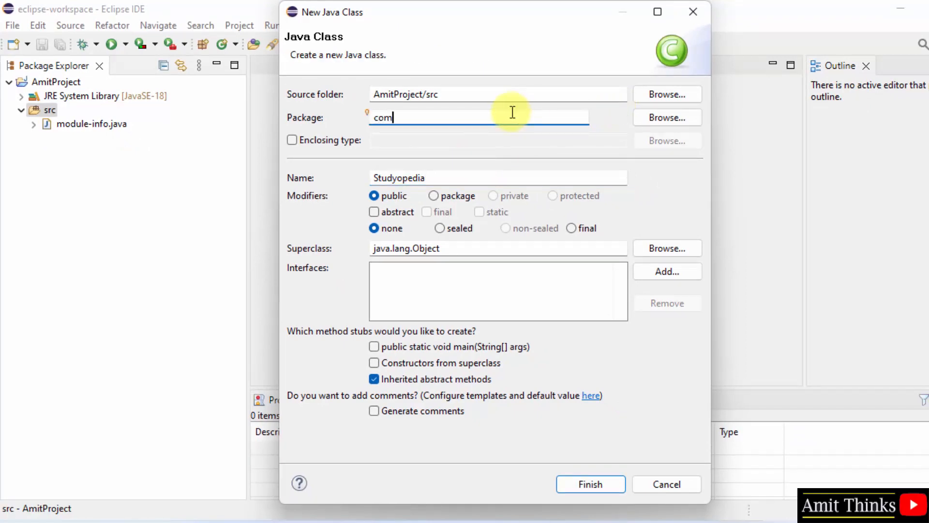
type(".Amit")
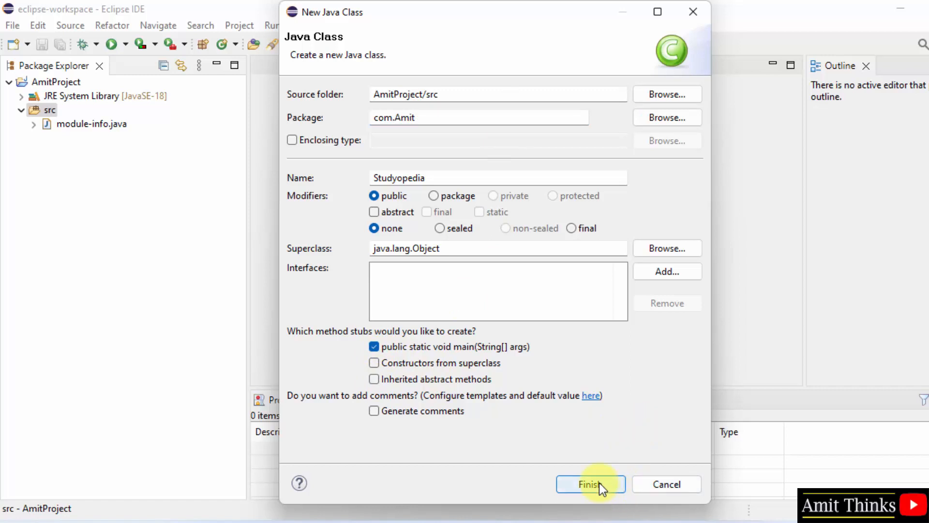
left_click(590, 484)
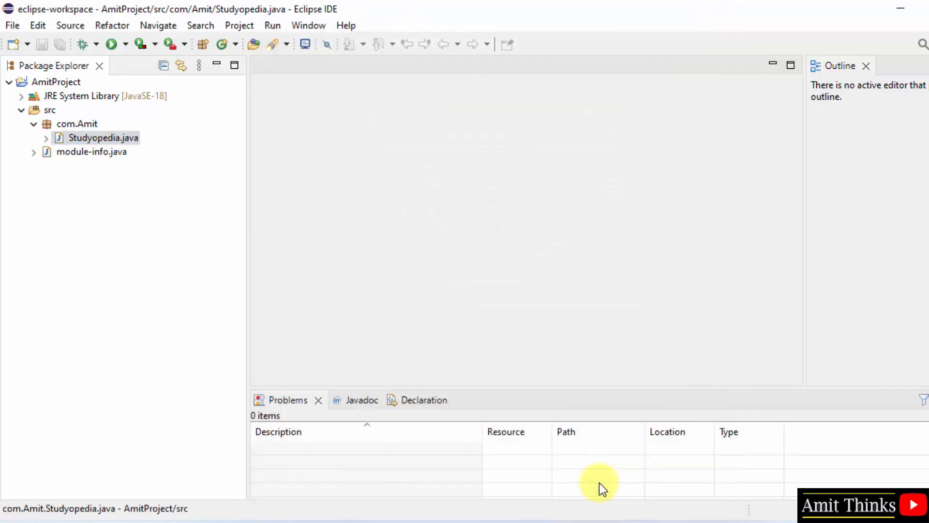
Step: Add System.out.println("First Java Program...Amit Thinks"); to main and save Studyopedia.java
double_click(103, 137)
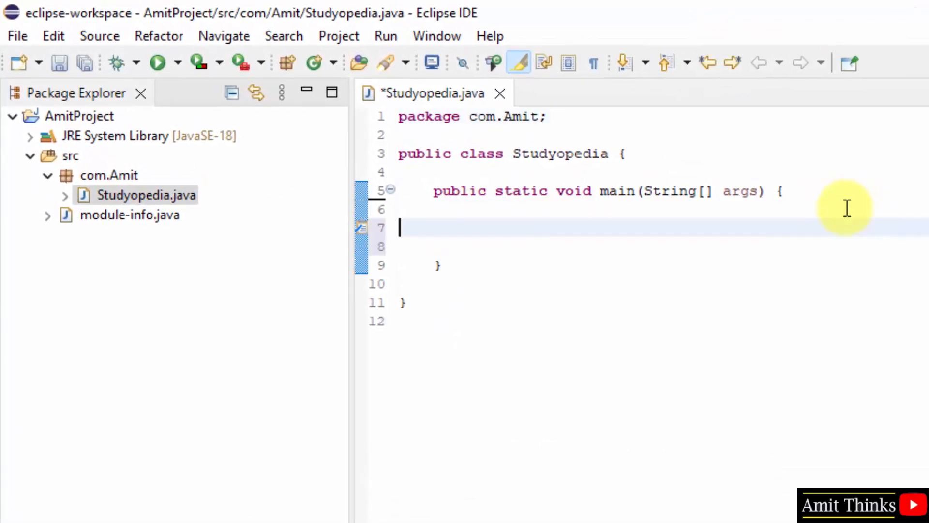
type("Sy")
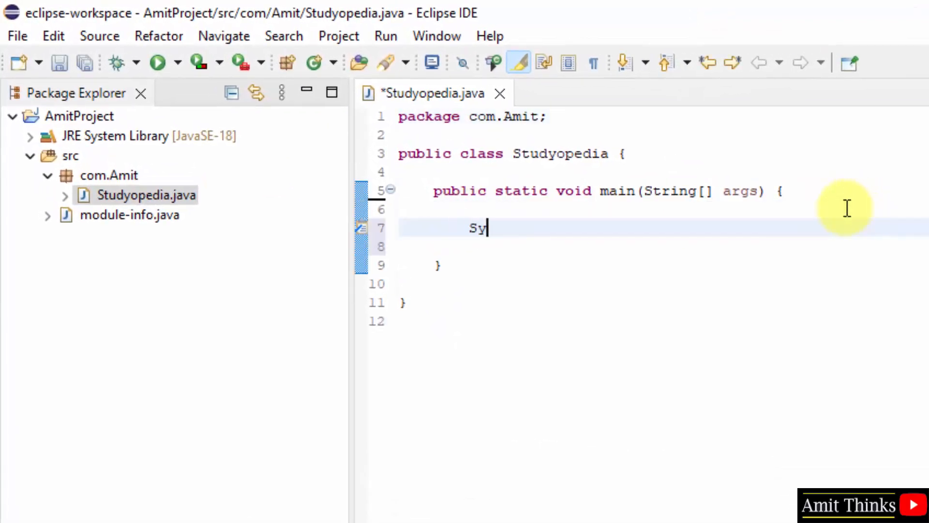
type("stem.out.")
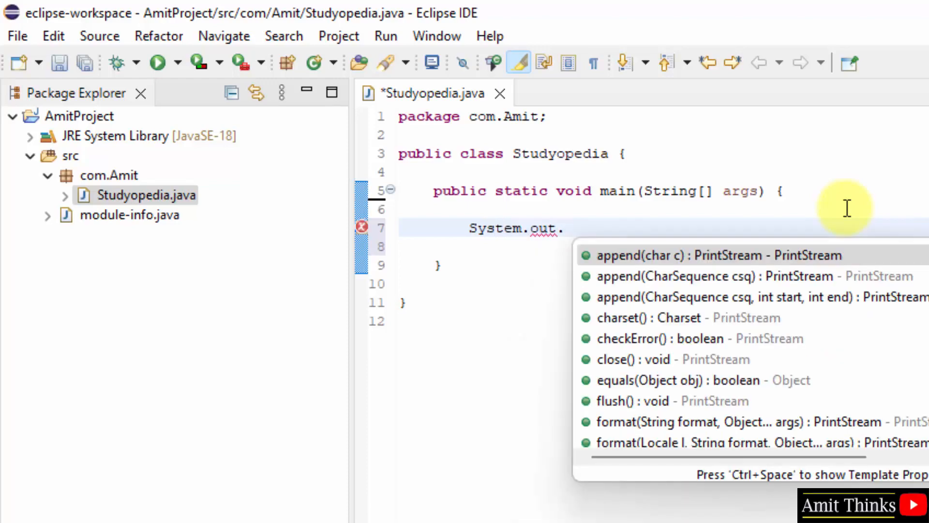
type("println(\"")
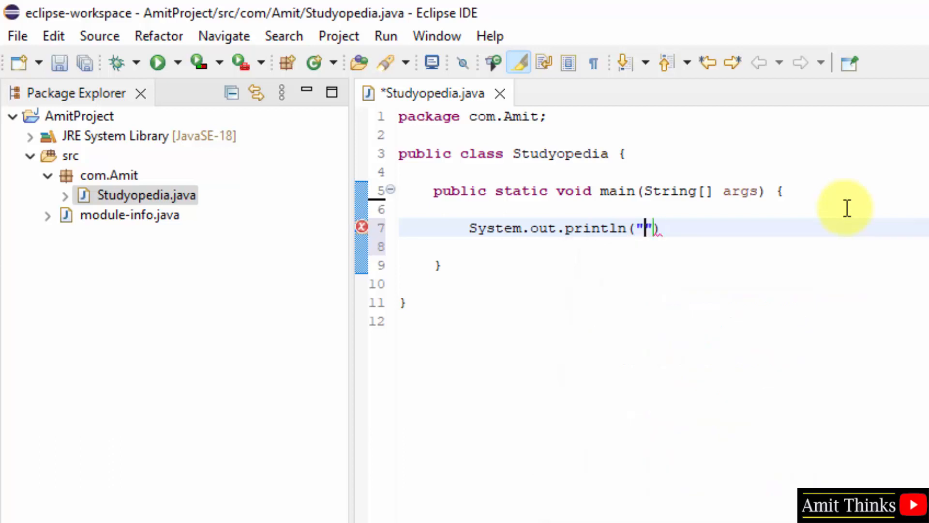
type("First Java Program...A")
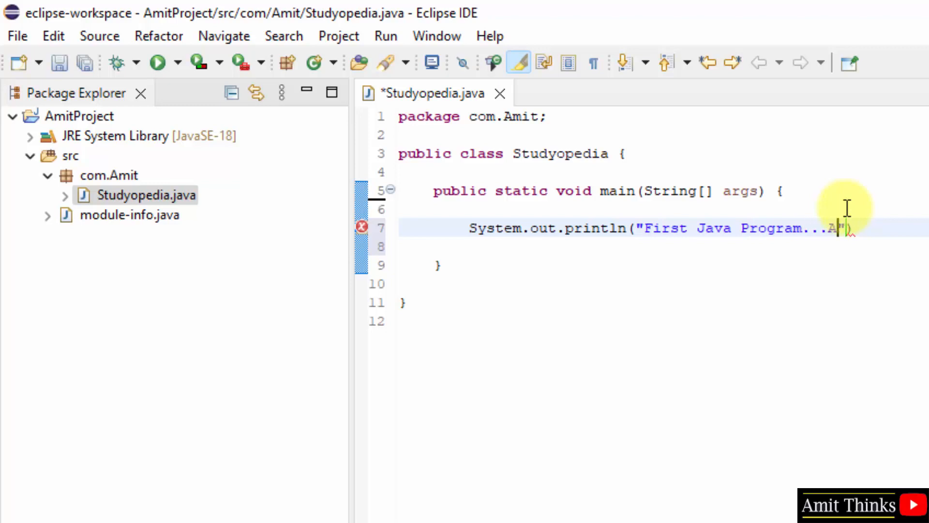
type("mit Thinks")
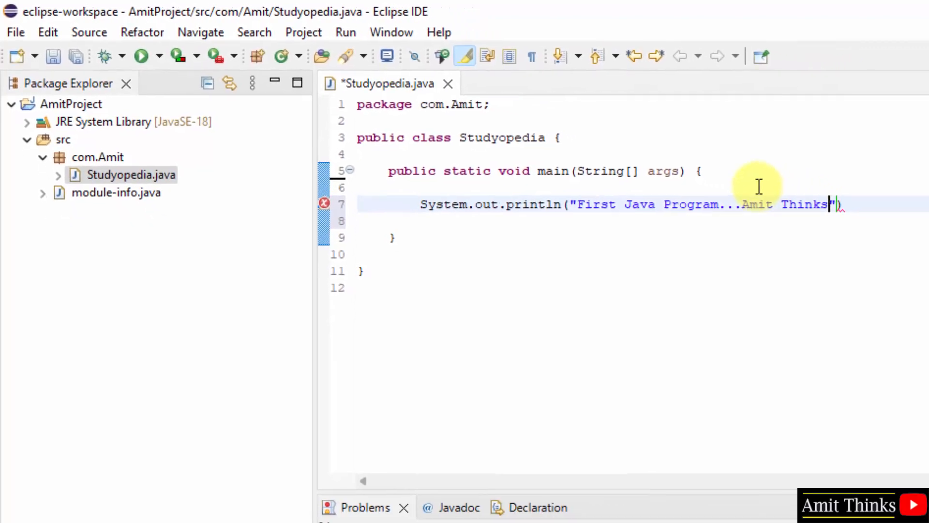
type(";")
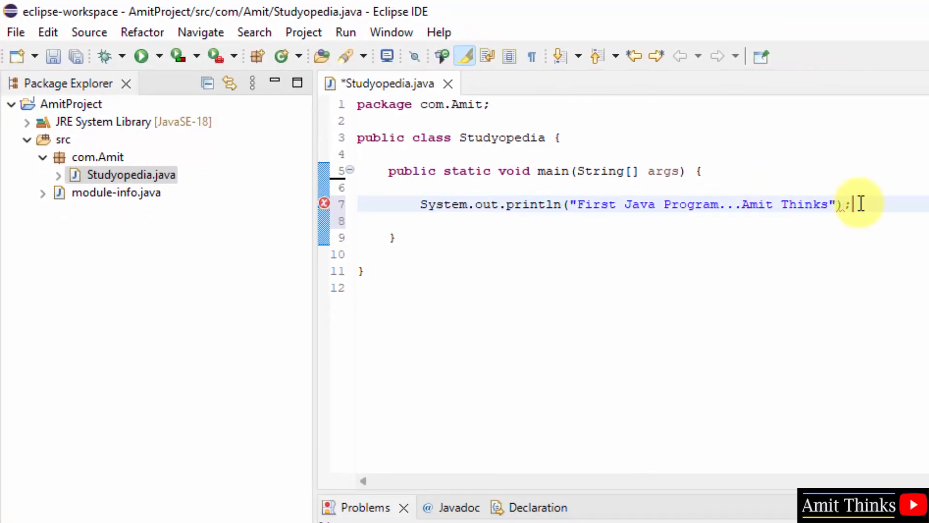
left_click(16, 32)
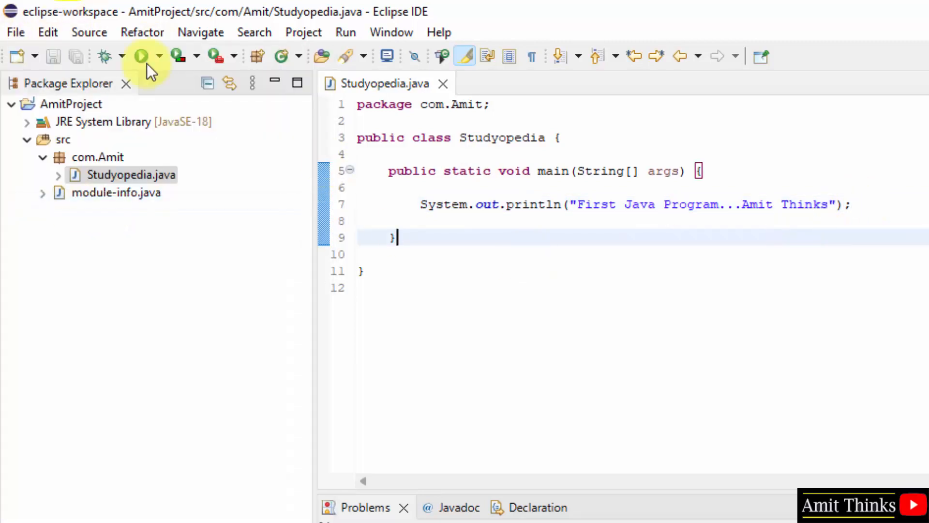
Step: Run AmitProject as a Java Application and enlarge the editor above the Console output
right_click(77, 103)
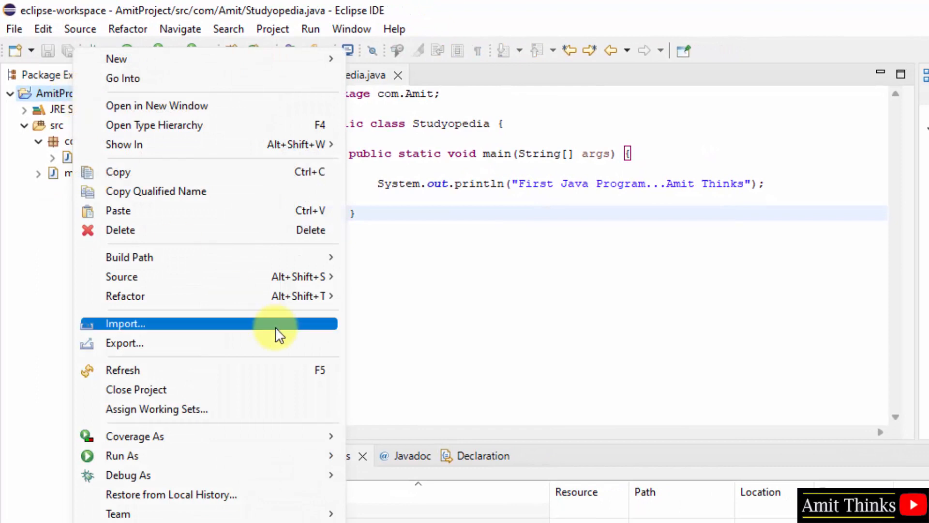
mouse_move(121, 455)
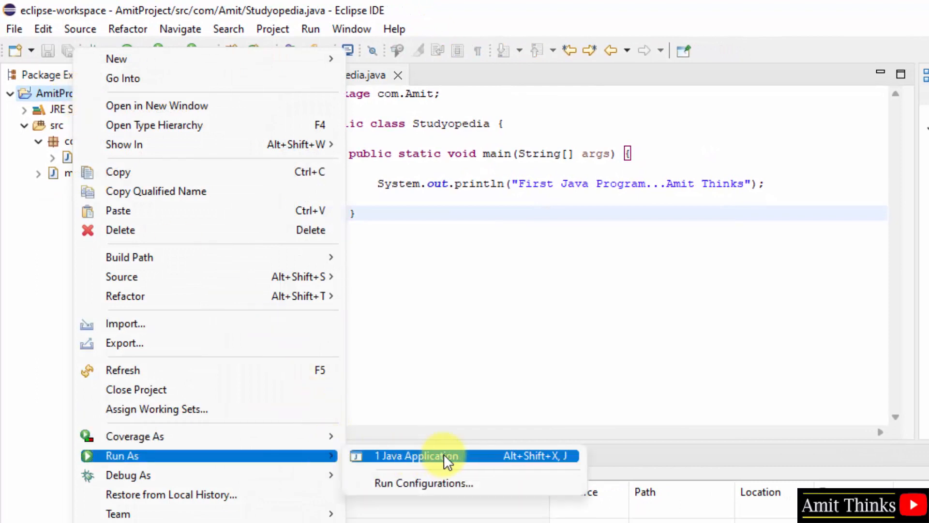
left_click(416, 456)
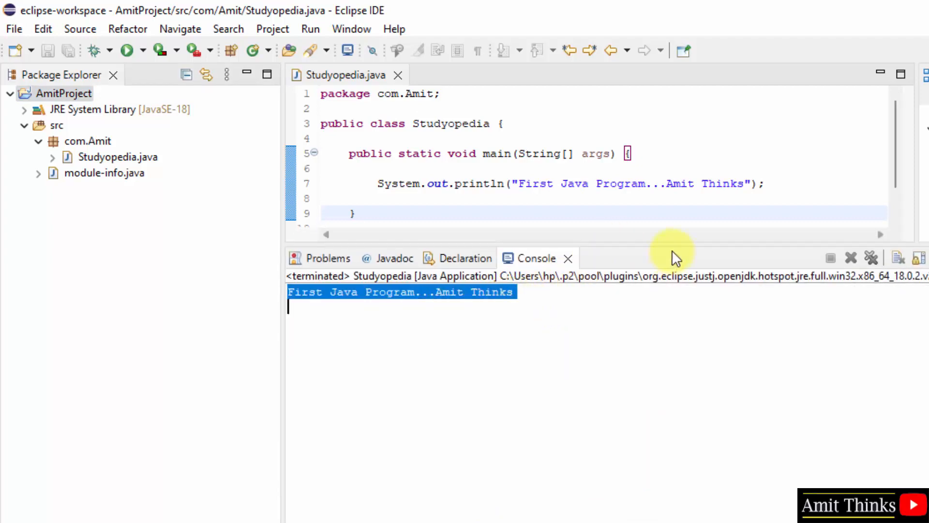
left_click_drag(673, 257, 673, 267)
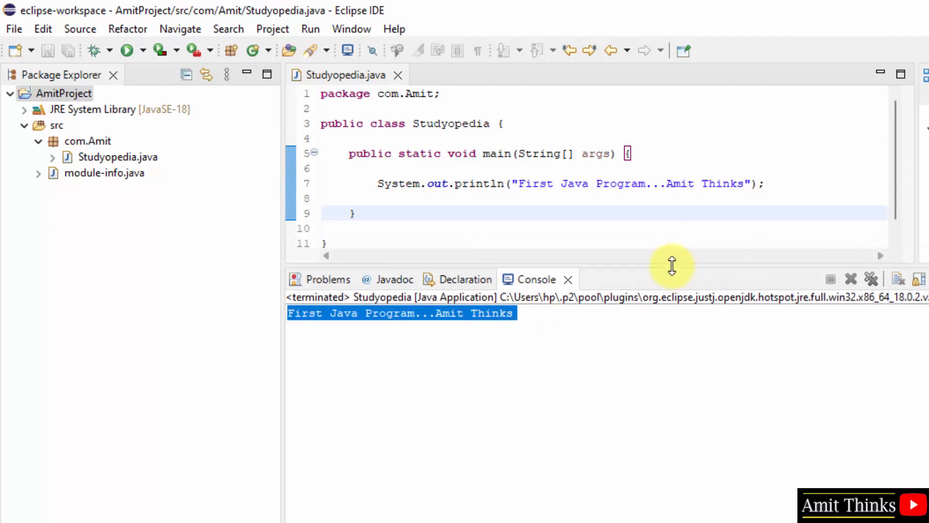